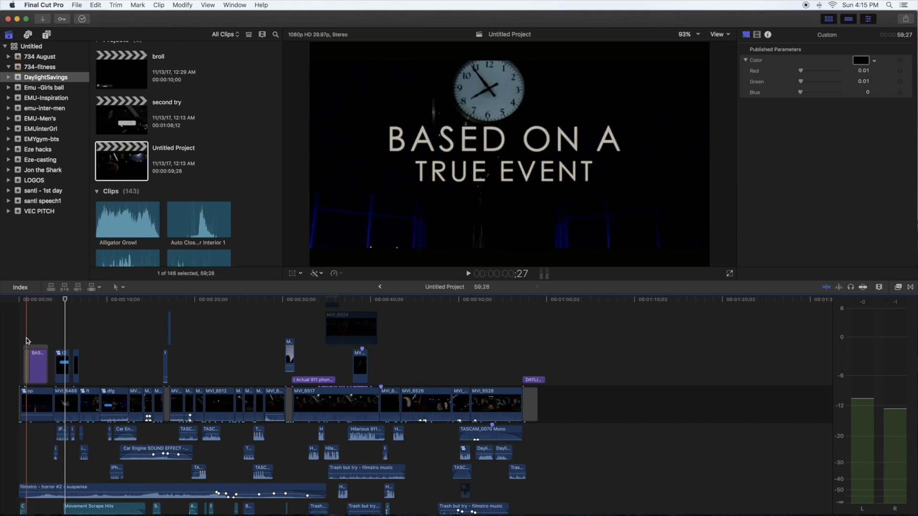
Play the project from the title card through to the woman's 'I'm leaving' speech bubble.
{"action": "left_click", "coordinate": [468, 274]}
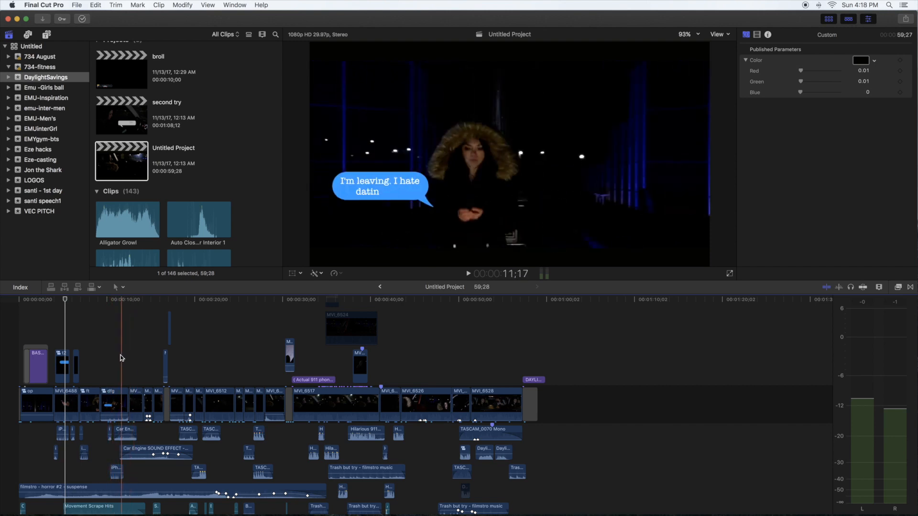
{"action": "left_click", "coordinate": [110, 351]}
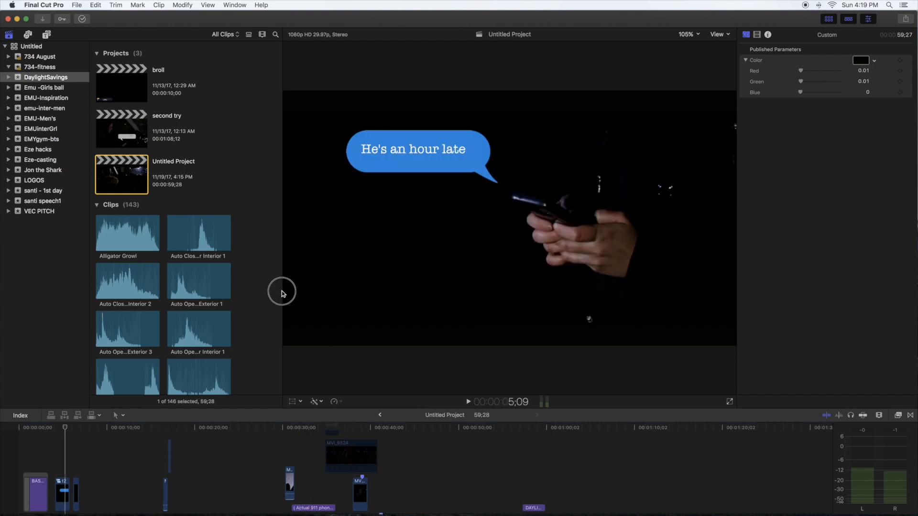
{"action": "mouse_move", "coordinate": [284, 345]}
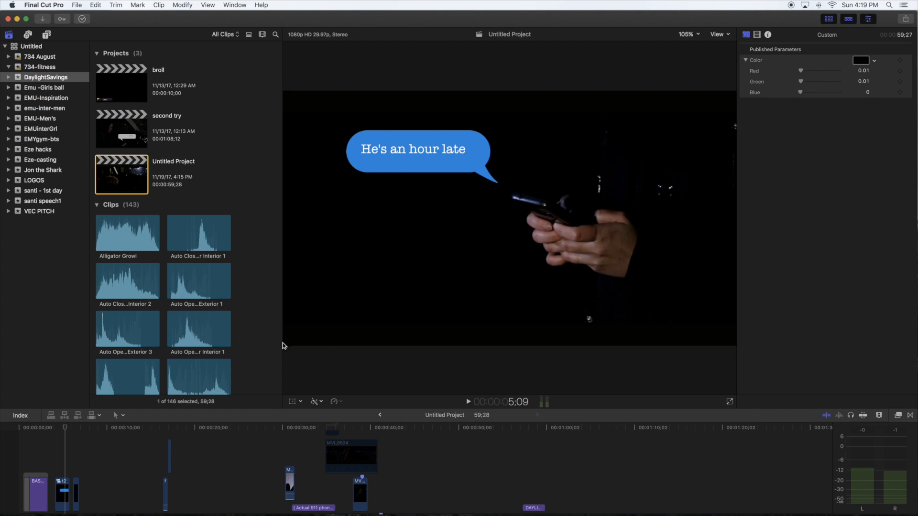
{"action": "mouse_move", "coordinate": [284, 400]}
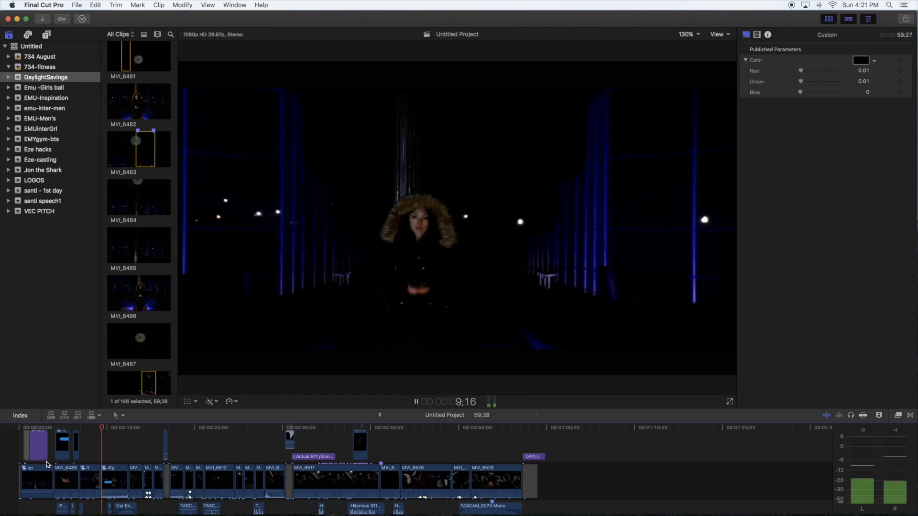
Stop on the hooded woman and skim back to the texting close-up captioned 'Screw this'.
{"action": "left_click", "coordinate": [416, 402]}
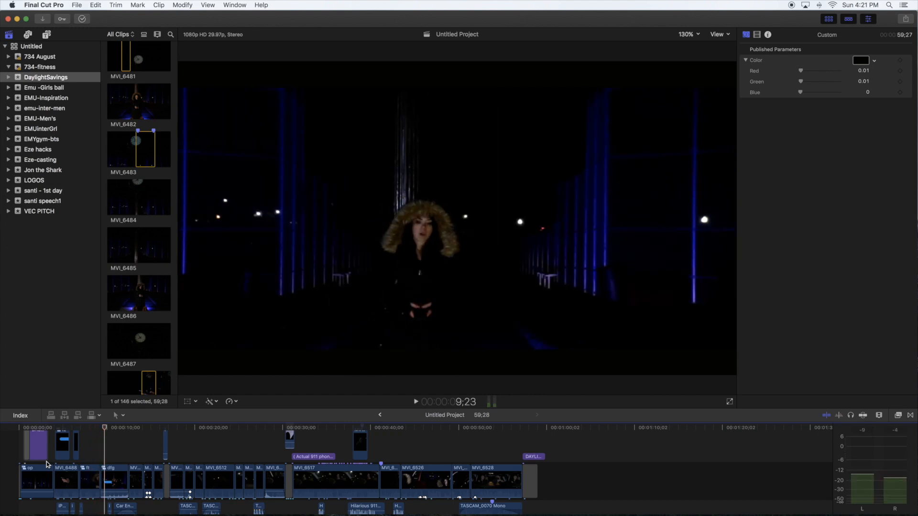
{"action": "left_click", "coordinate": [104, 463]}
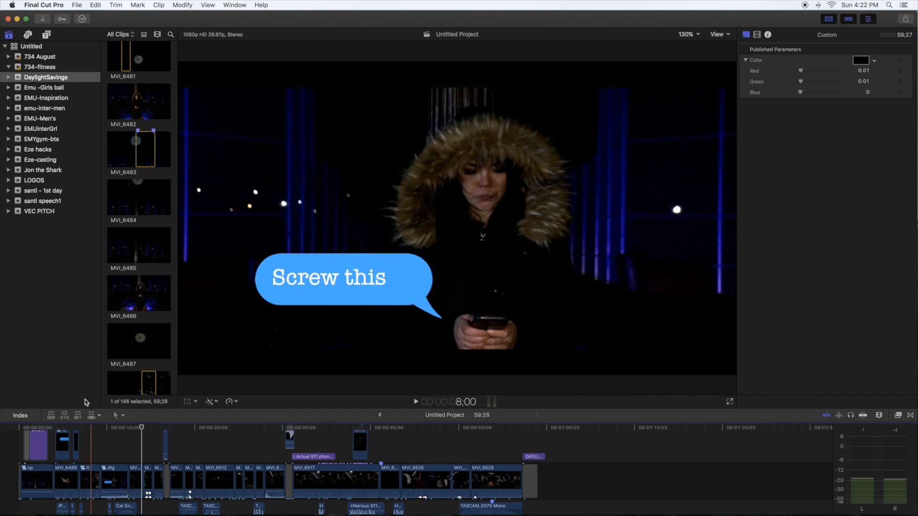
{"action": "left_click", "coordinate": [138, 292]}
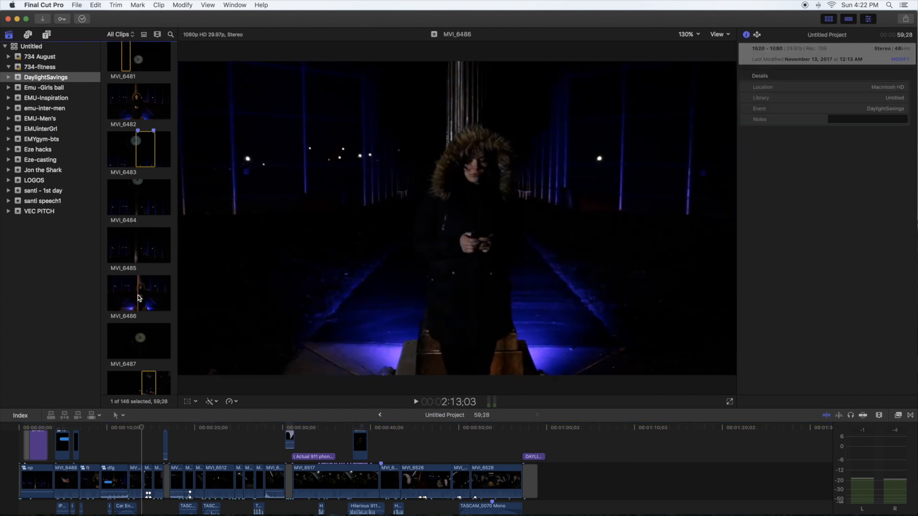
{"action": "scroll", "scroll_direction": "down", "scroll_amount": 3}
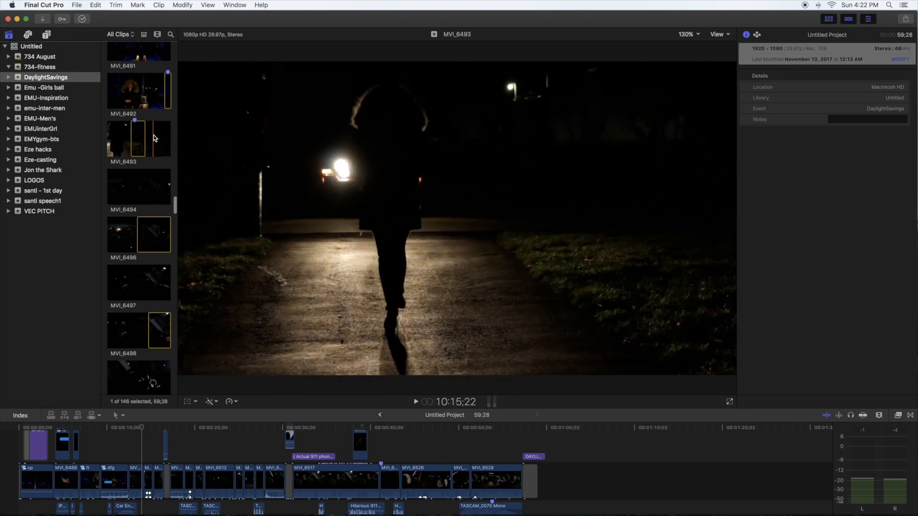
{"action": "mouse_move", "coordinate": [142, 137]}
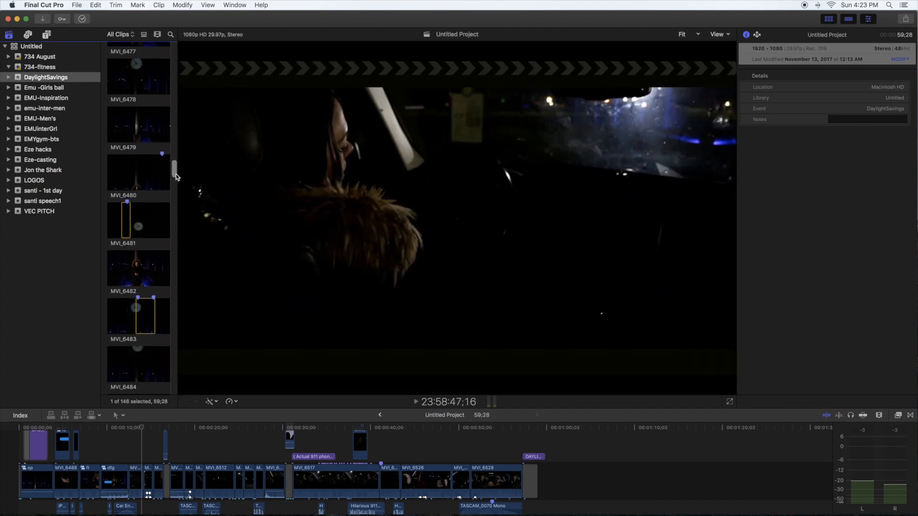
{"action": "scroll", "scroll_direction": "down", "scroll_amount": 3}
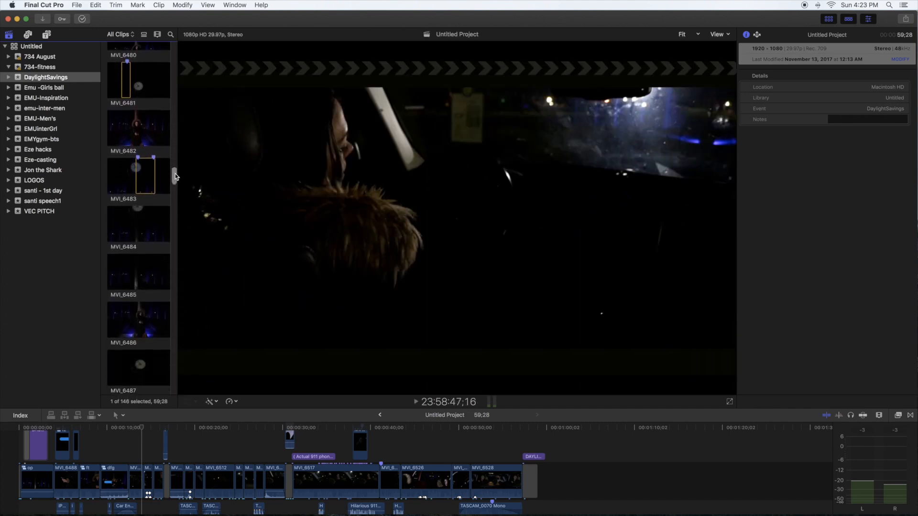
{"action": "scroll", "scroll_direction": "down", "scroll_amount": 3}
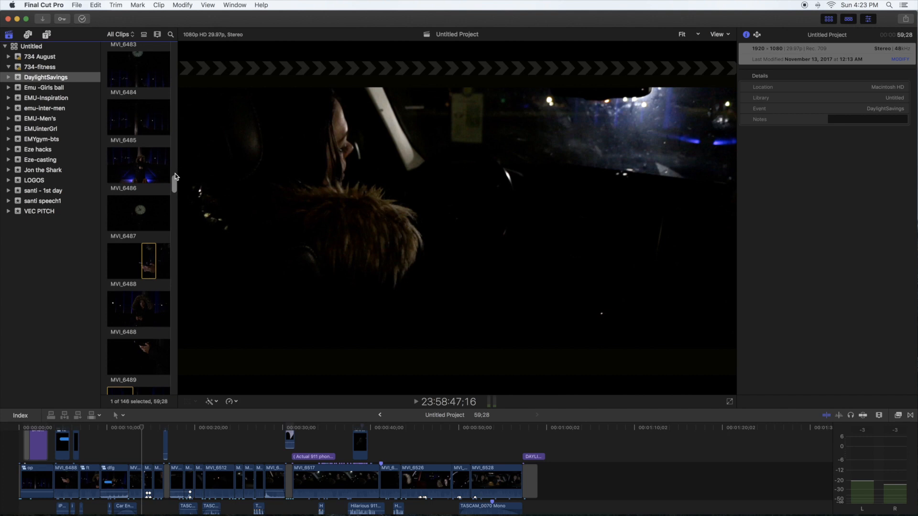
{"action": "mouse_move", "coordinate": [176, 178]}
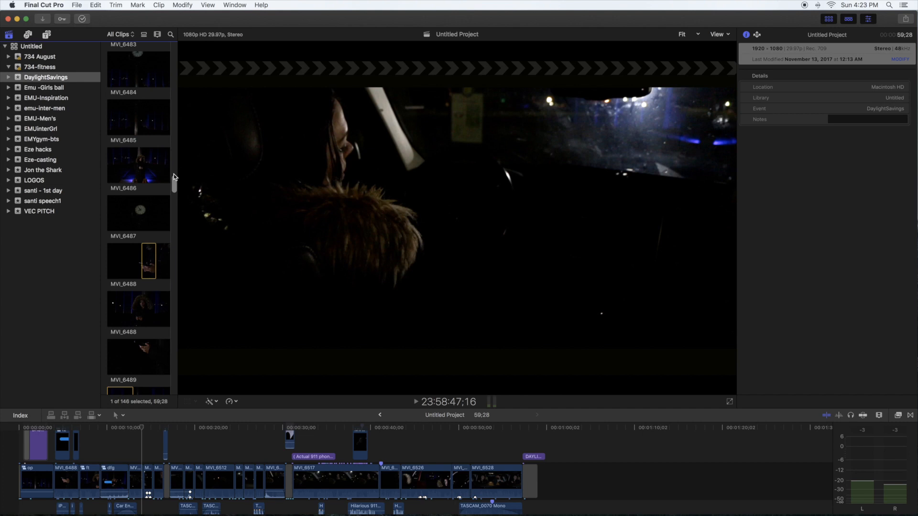
{"action": "scroll", "scroll_direction": "down", "scroll_amount": 3}
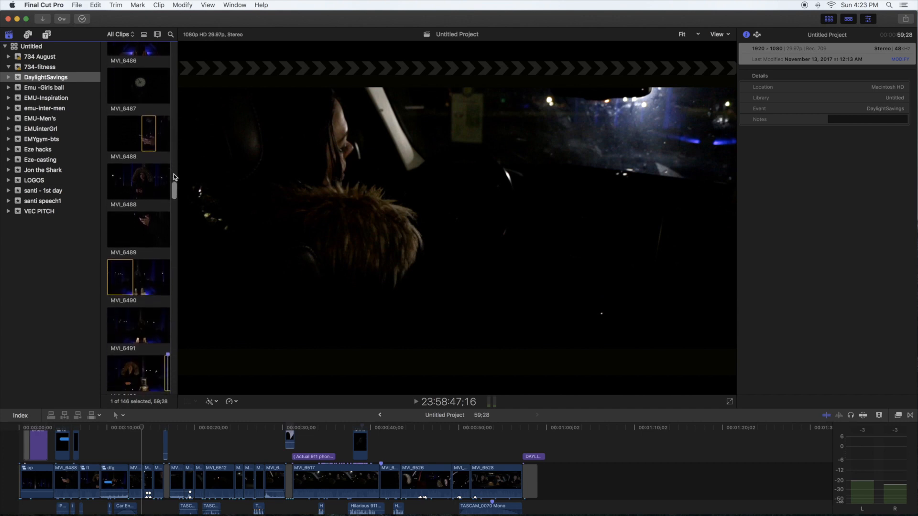
{"action": "scroll", "scroll_direction": "down", "scroll_amount": 3}
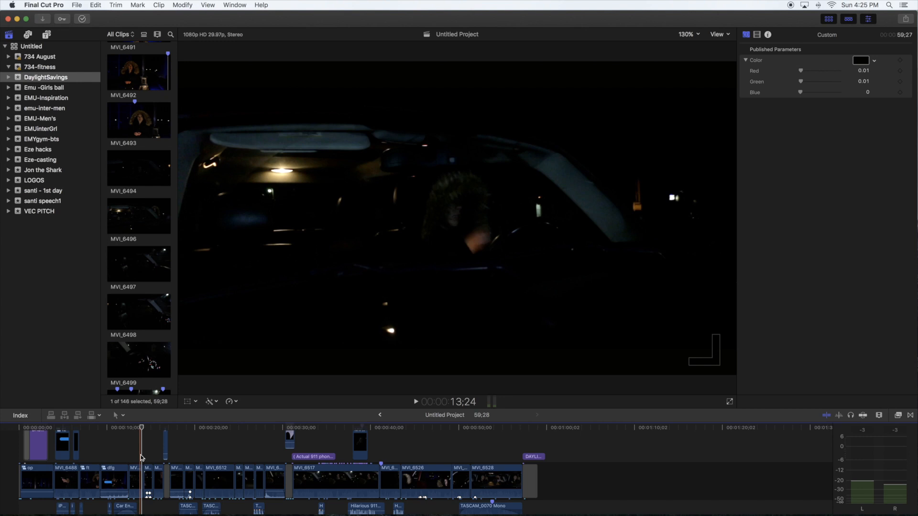
Play the driver's-seat shots: the woman checking her phone, then the wider gesturing shot.
{"action": "left_click", "coordinate": [148, 448]}
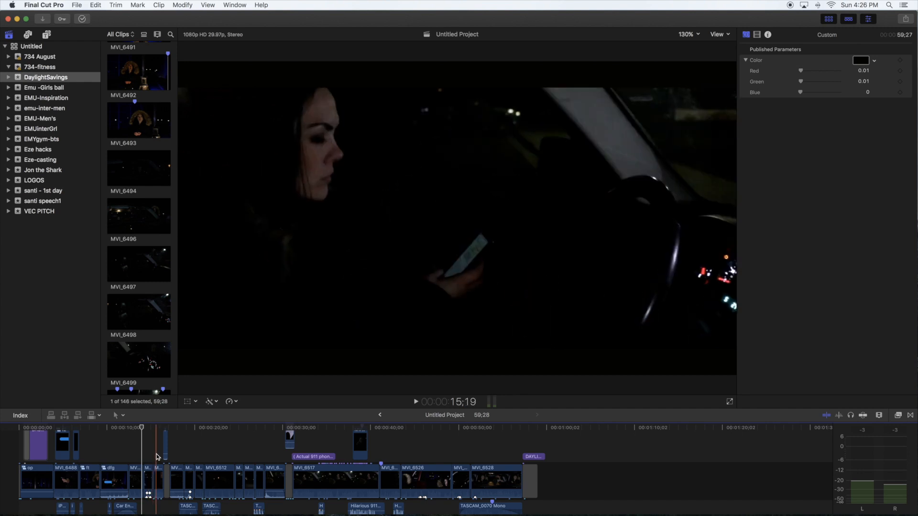
{"action": "left_click", "coordinate": [163, 455]}
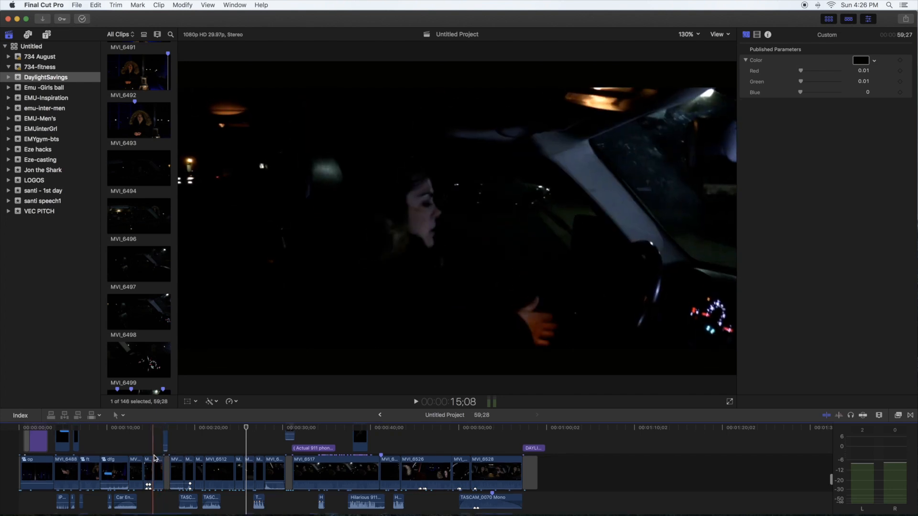
Park the playhead on the dark car-interior shot with the raised hand near 21:03.
{"action": "left_click", "coordinate": [161, 429]}
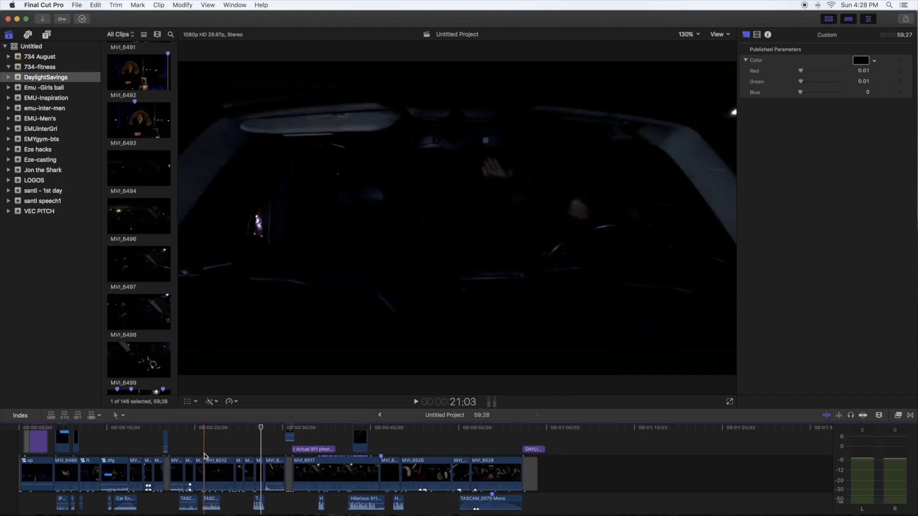
Play the 911 keypad close-up and the red-car shot carrying the 'Caller' subtitles.
{"action": "left_click", "coordinate": [199, 453]}
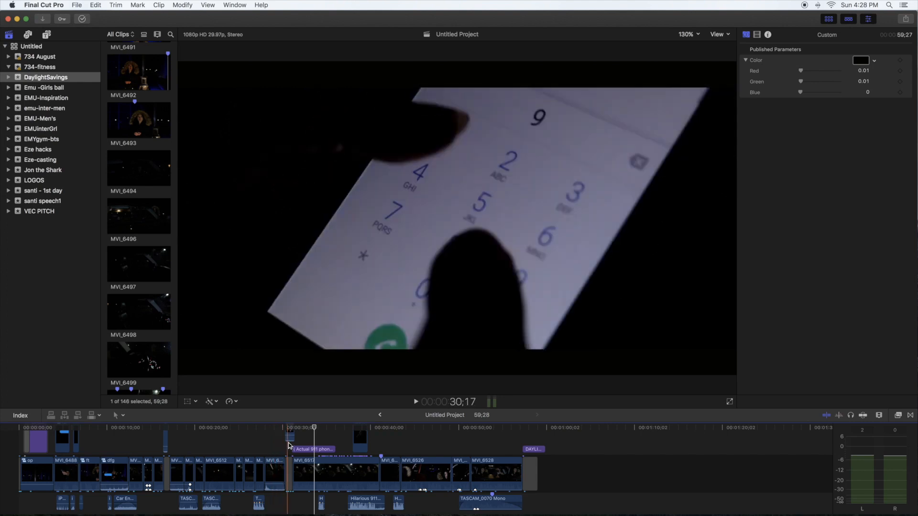
{"action": "left_click", "coordinate": [261, 454]}
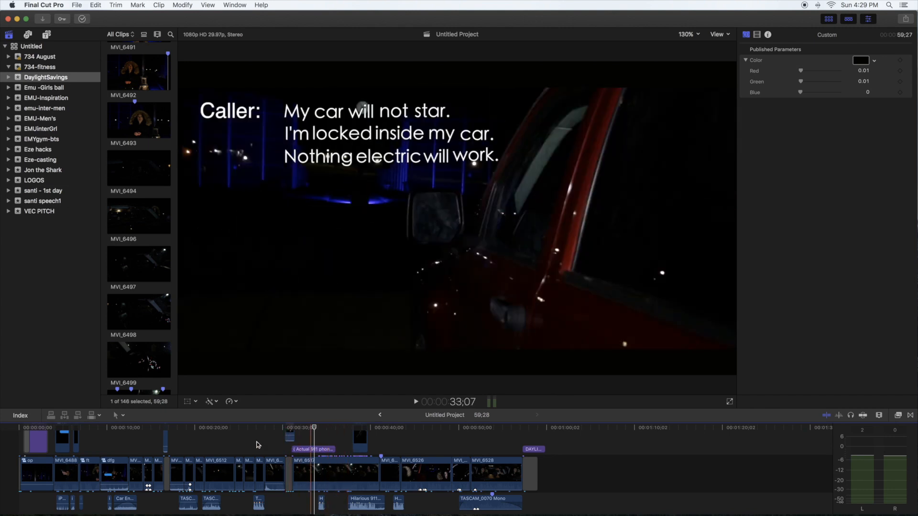
Replay the parked red-car shot through the Caller lines to the 'Operator' reply near 40:22.
{"action": "left_click", "coordinate": [249, 442]}
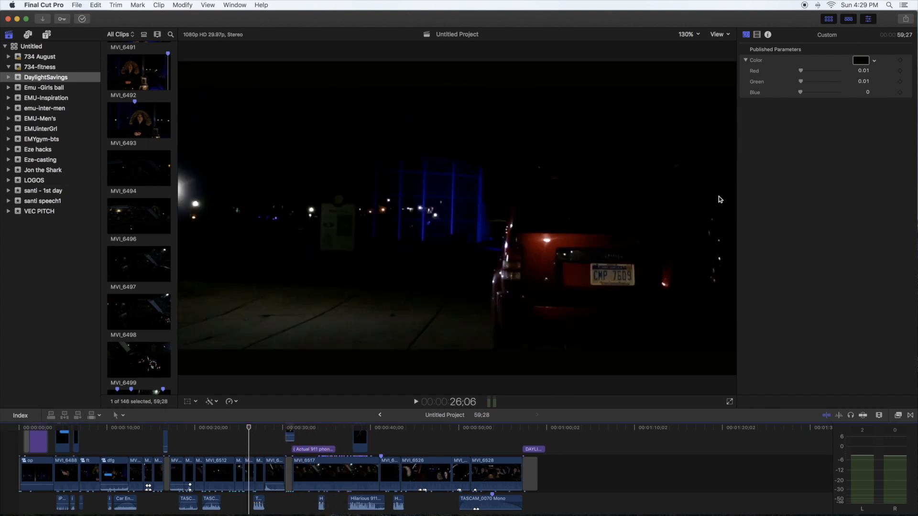
{"action": "mouse_move", "coordinate": [717, 225]}
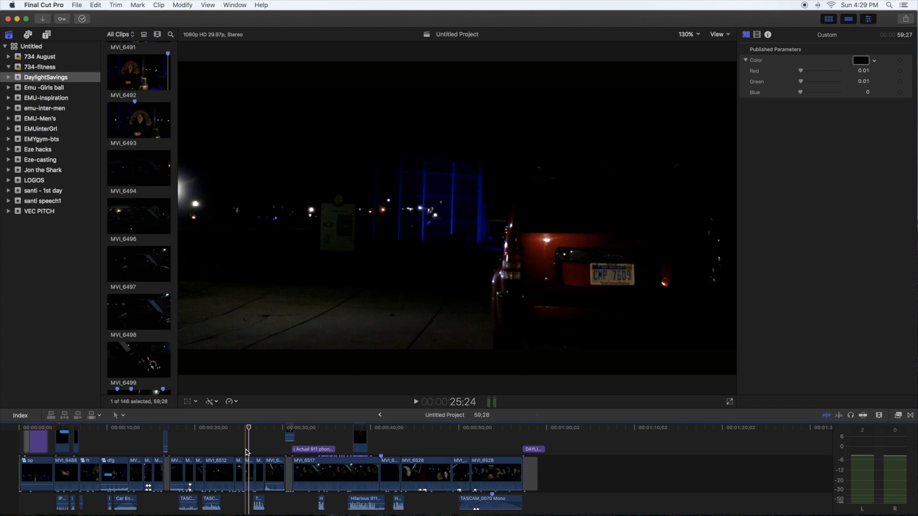
{"action": "left_click", "coordinate": [416, 402]}
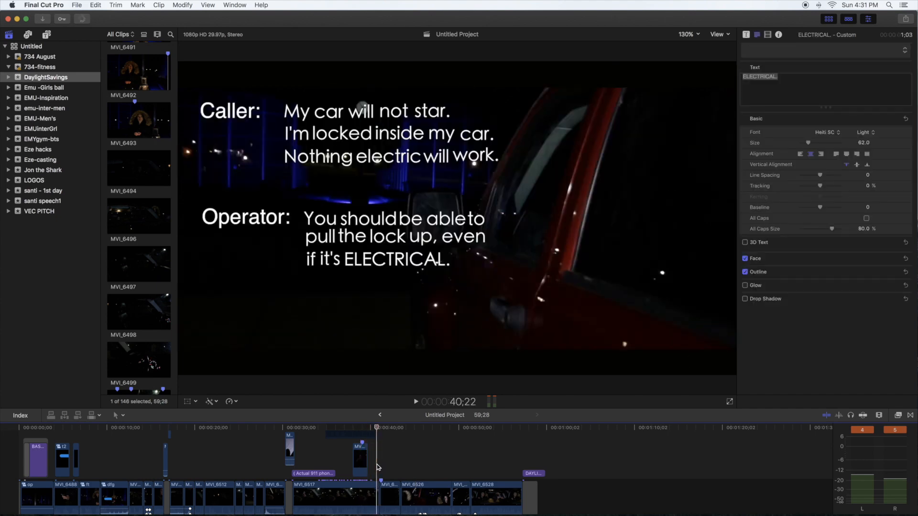
Scroll the event browser to raw clip MVI_6517, the woman phoning inside her dark car.
{"action": "scroll", "scroll_direction": "down", "scroll_amount": 3}
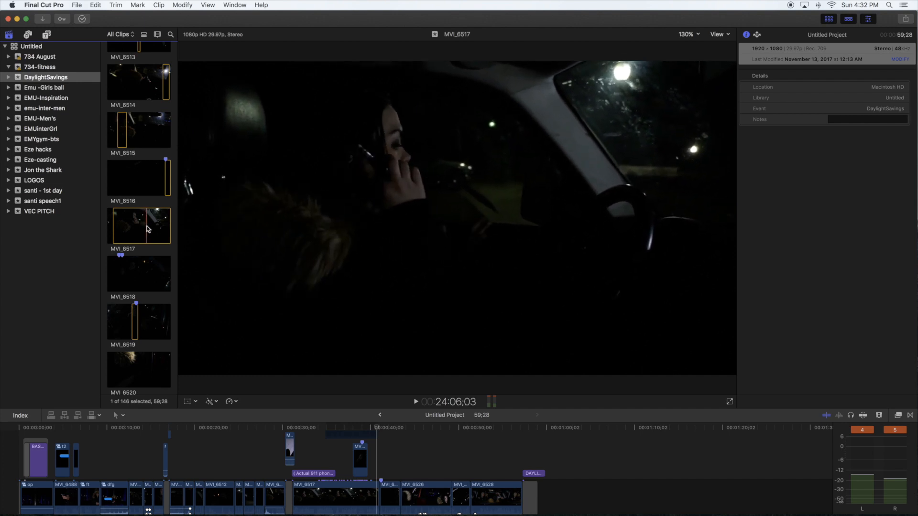
{"action": "mouse_move", "coordinate": [140, 226]}
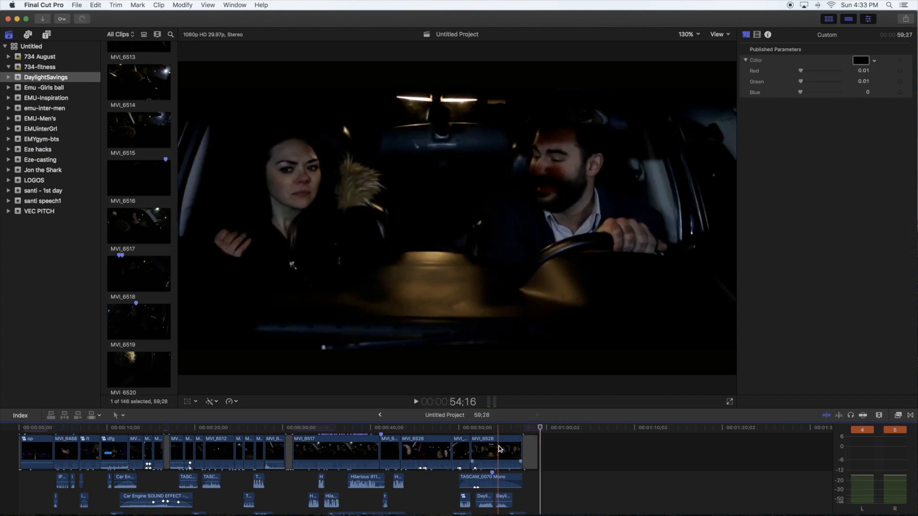
Reveal the connected title lanes above the storyline and return to the dark shaky shot at 27:08.
{"action": "left_click", "coordinate": [529, 428]}
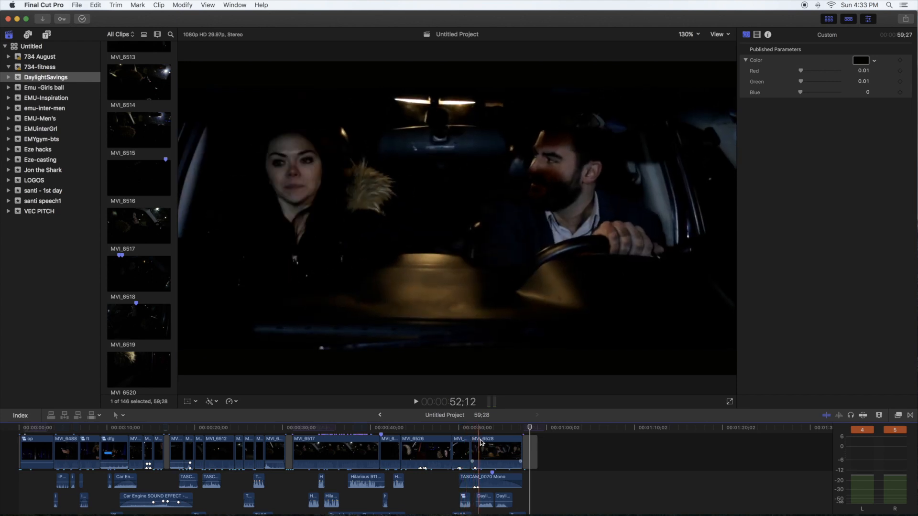
{"action": "left_click", "coordinate": [454, 450]}
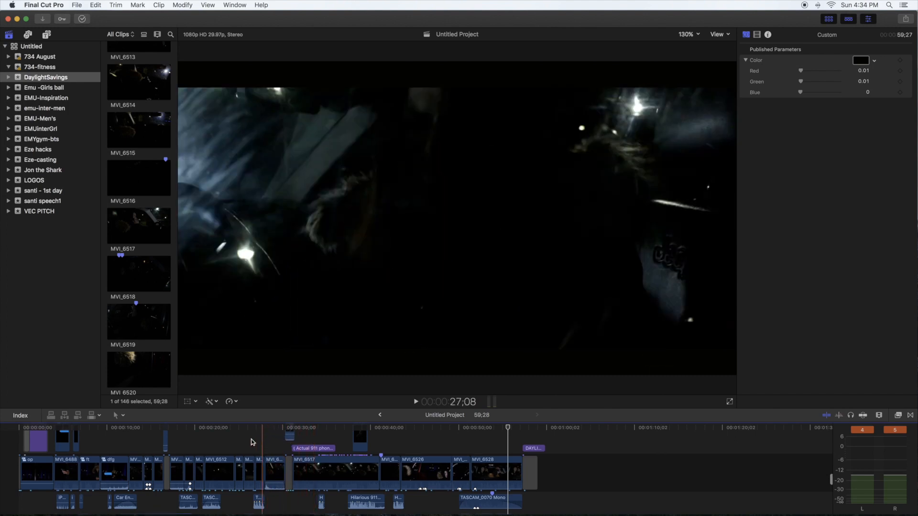
Revisit the woman driving at 15;25, then jump to her leaving the red car at 46;22.
{"action": "left_click", "coordinate": [164, 443]}
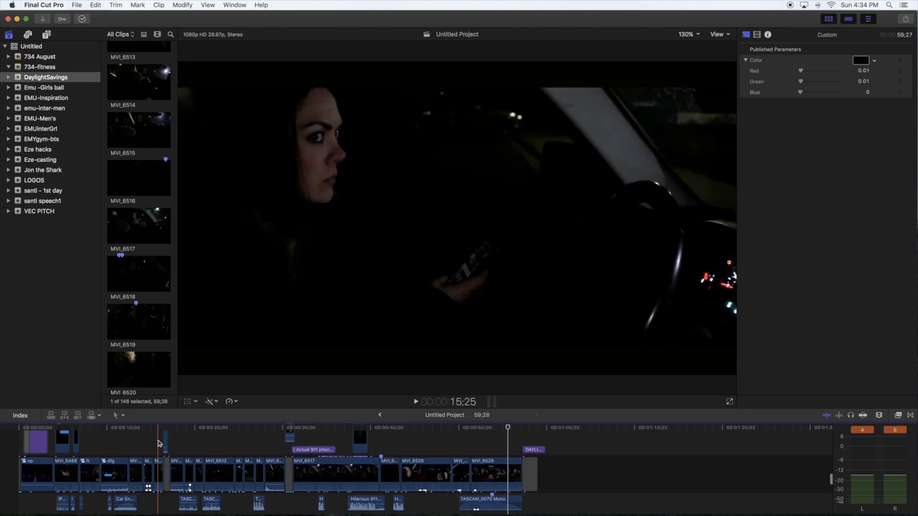
{"action": "left_click", "coordinate": [215, 442]}
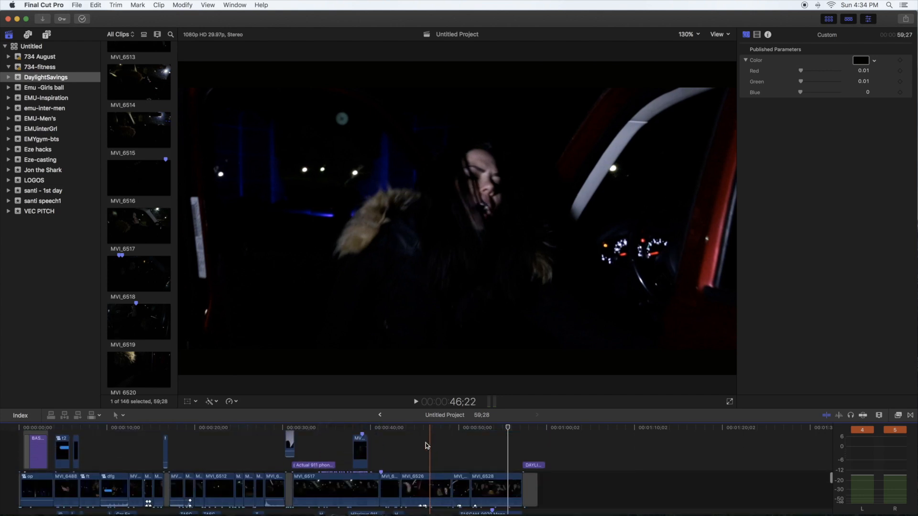
Jump back to the dark close-up of the hooded woman's windswept face at 22:16.
{"action": "left_click", "coordinate": [217, 458]}
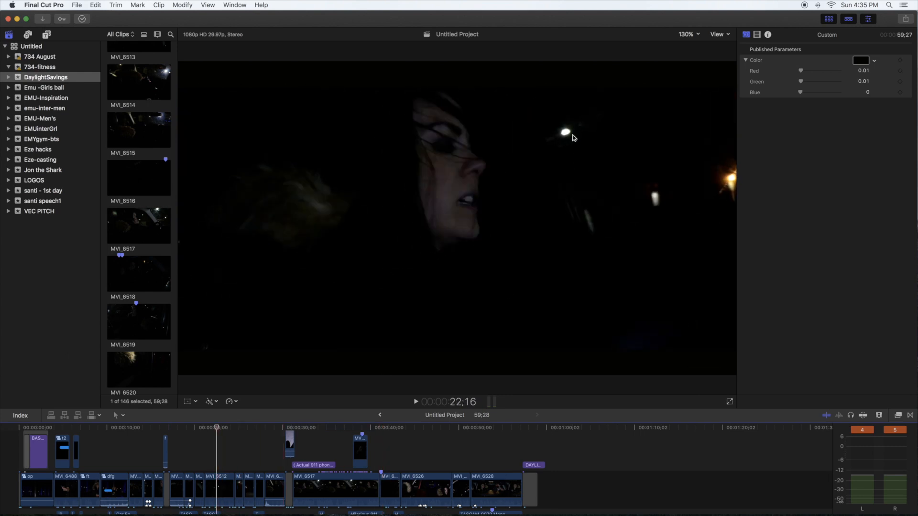
{"action": "mouse_move", "coordinate": [537, 128]}
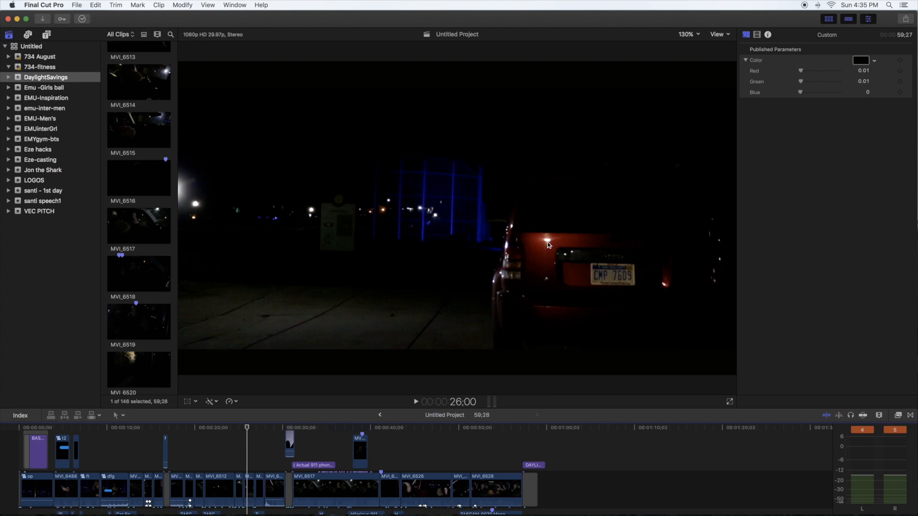
{"action": "mouse_move", "coordinate": [540, 238]}
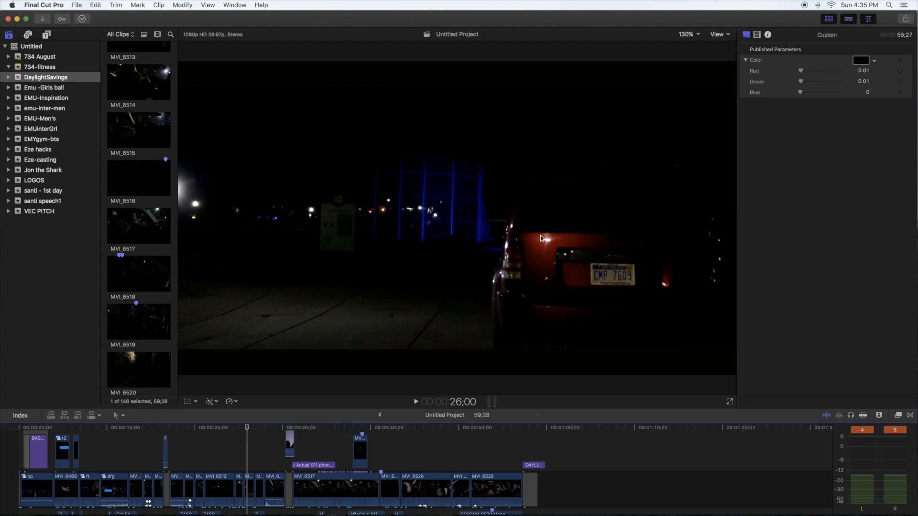
{"action": "mouse_move", "coordinate": [175, 222]}
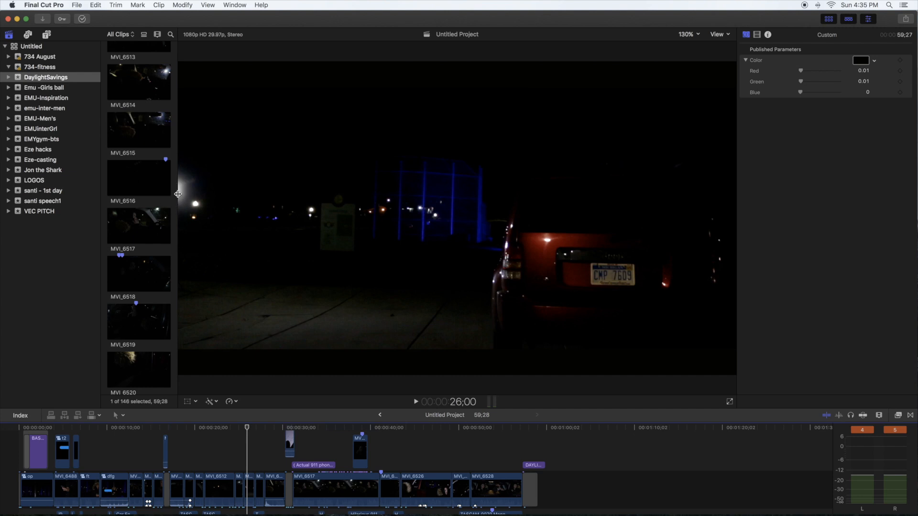
{"action": "mouse_move", "coordinate": [190, 303]}
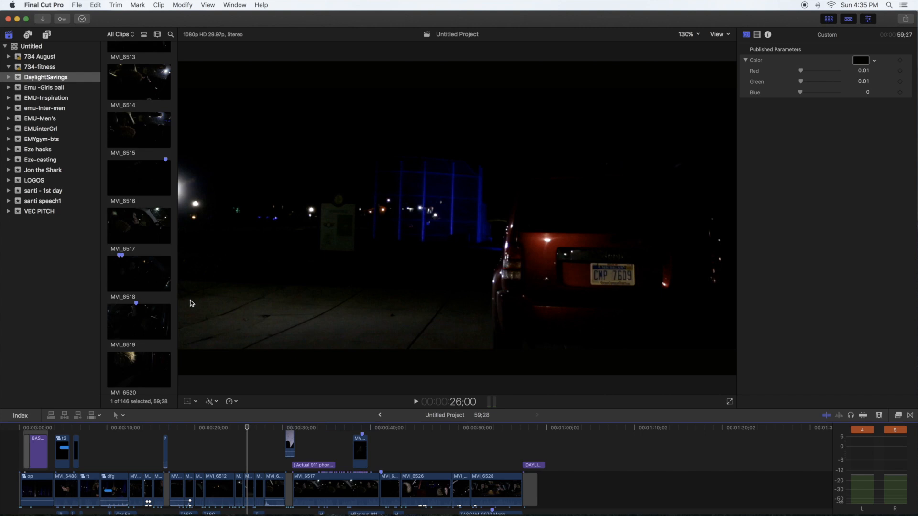
{"action": "mouse_move", "coordinate": [320, 256]}
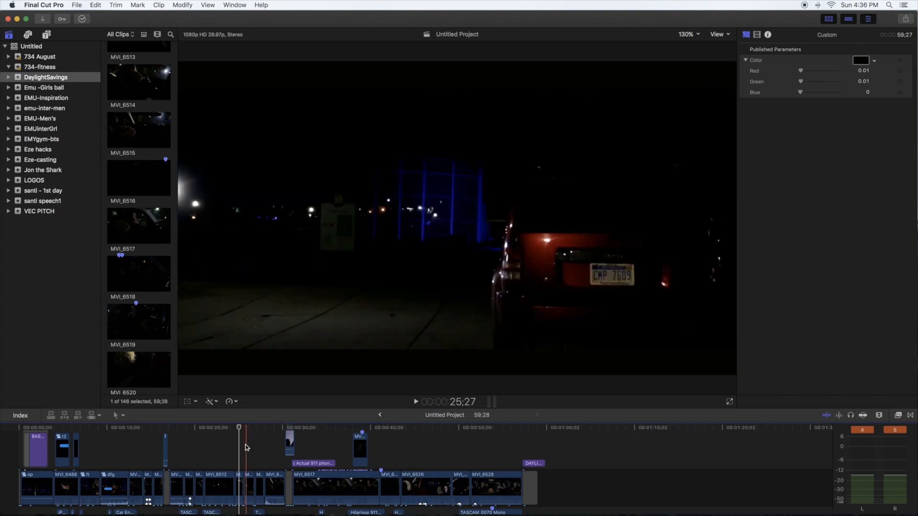
Select the dark shaky clip MVI_6513 to inspect its contrast and color correction effects.
{"action": "left_click", "coordinate": [234, 427]}
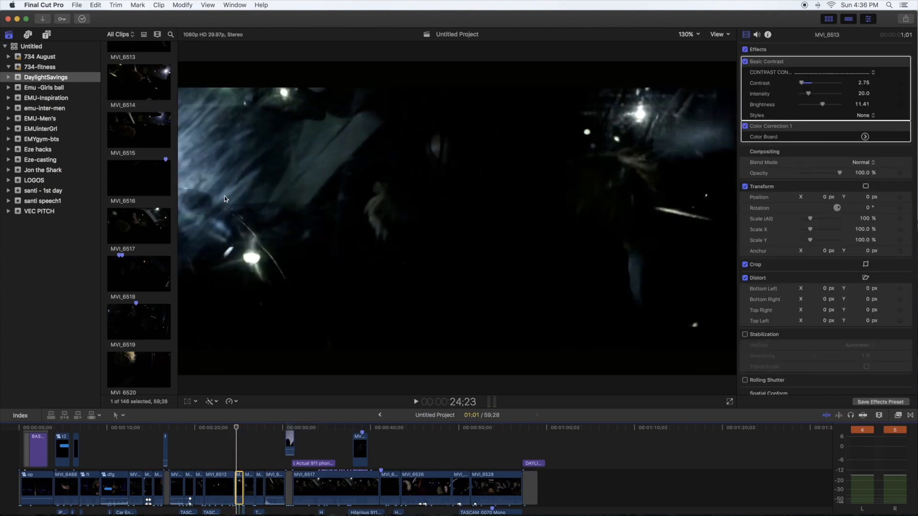
{"action": "mouse_move", "coordinate": [315, 277]}
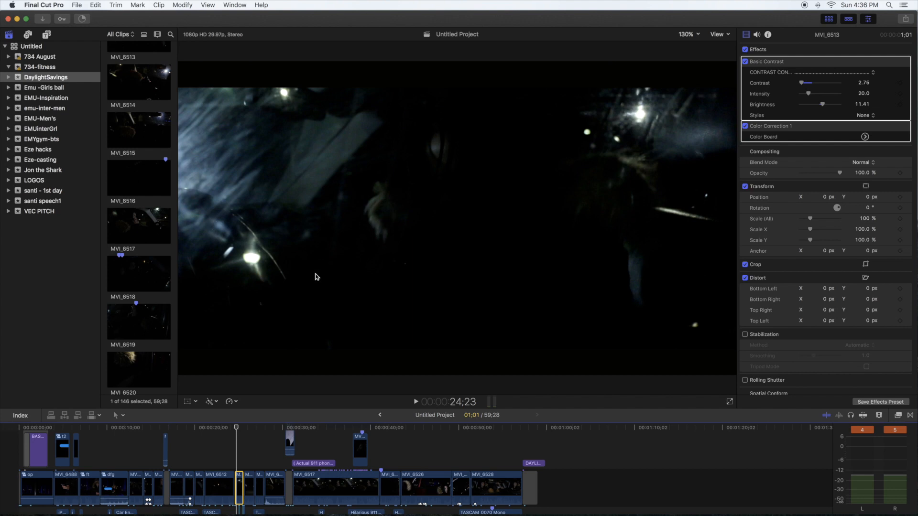
{"action": "mouse_move", "coordinate": [206, 136]}
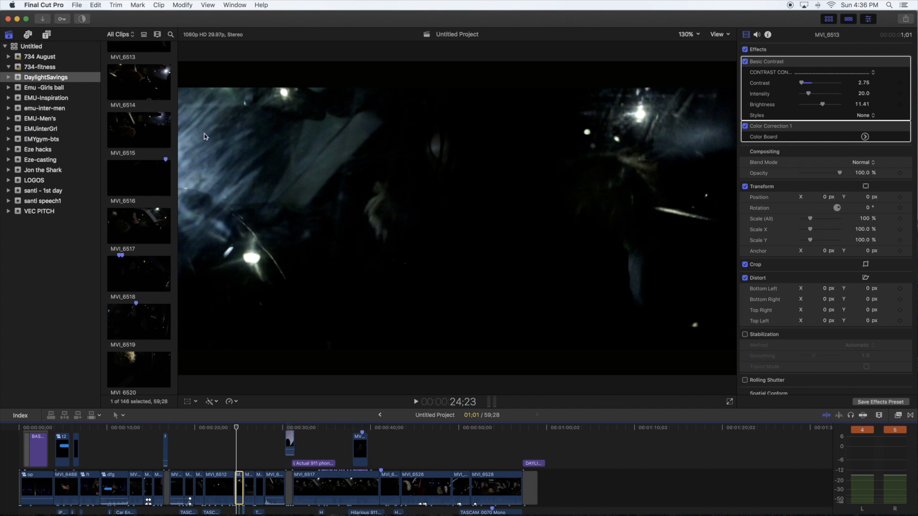
{"action": "mouse_move", "coordinate": [218, 206]}
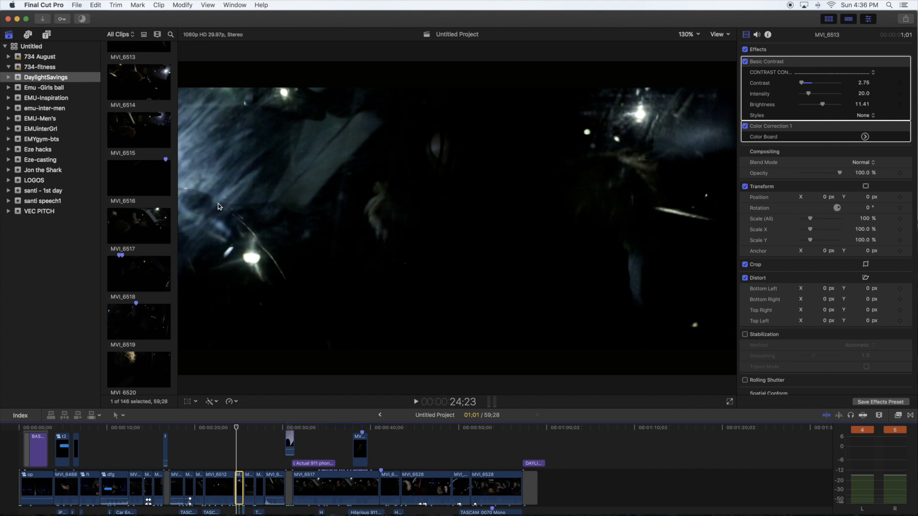
{"action": "mouse_move", "coordinate": [232, 184]}
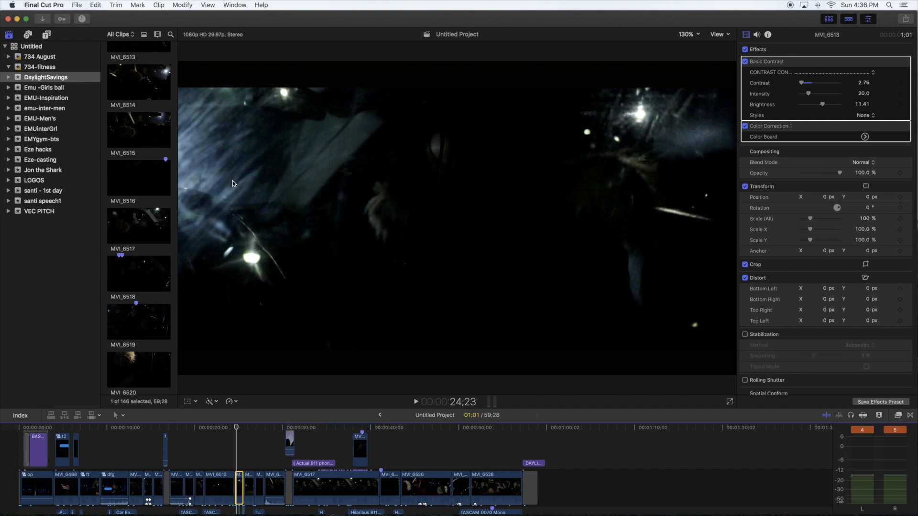
{"action": "mouse_move", "coordinate": [390, 259]}
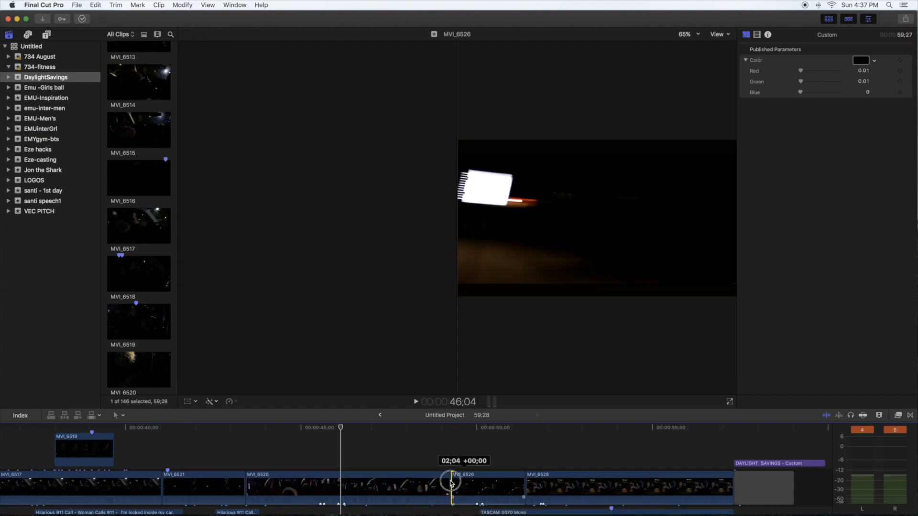
Cue the in-car dialogue shot of the bearded man smiling around 51 seconds.
{"action": "left_click", "coordinate": [450, 486]}
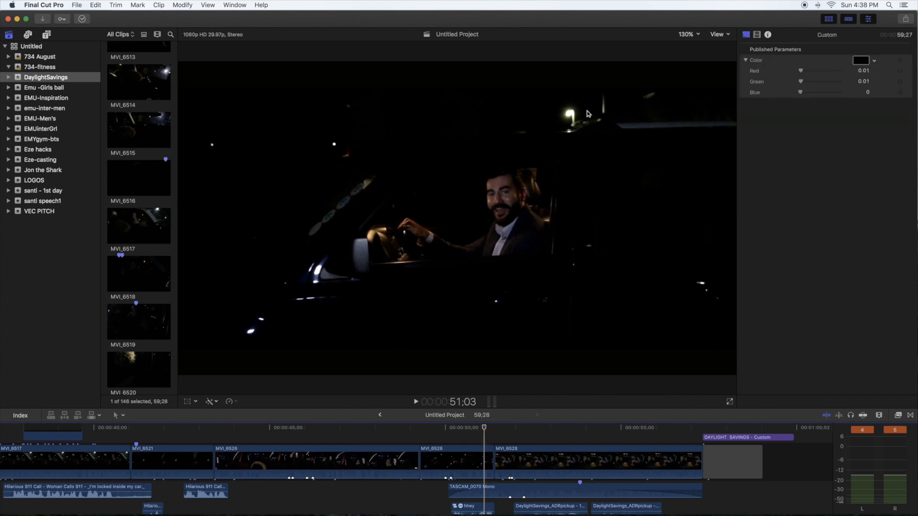
{"action": "mouse_move", "coordinate": [628, 96]}
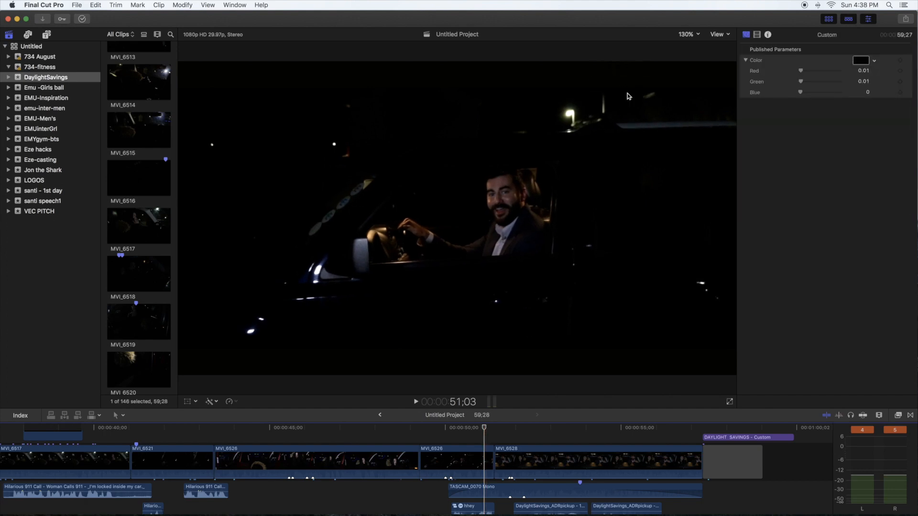
{"action": "mouse_move", "coordinate": [575, 148]}
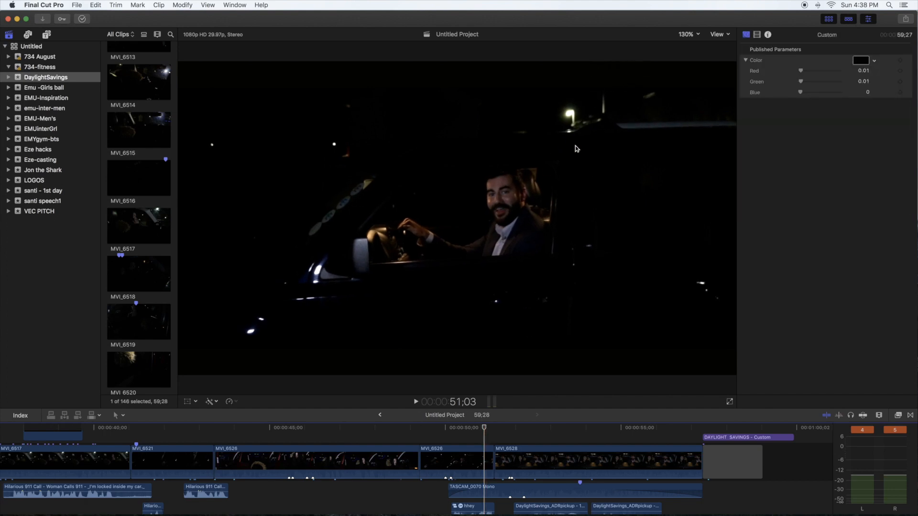
{"action": "mouse_move", "coordinate": [182, 345]}
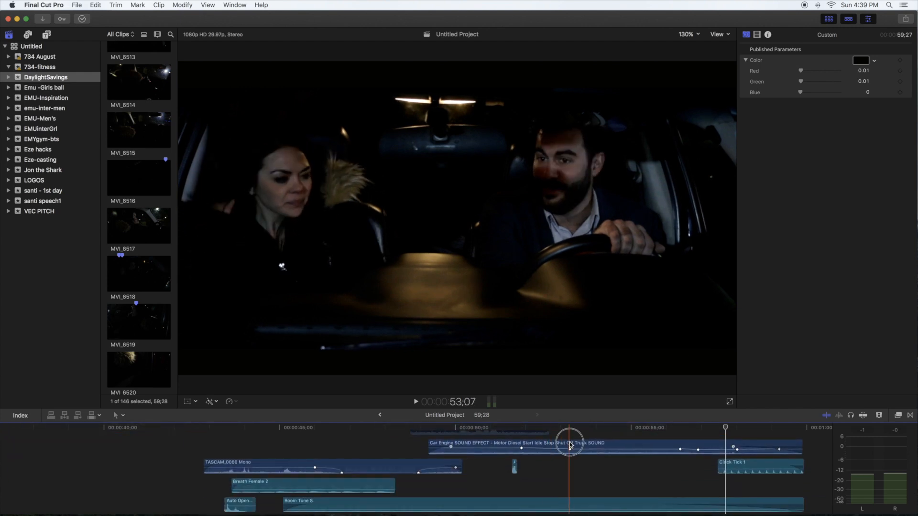
Select the Car Engine SOUND clip in the zoomed-out audio stack to view its Audio Inspector.
{"action": "left_click", "coordinate": [568, 443]}
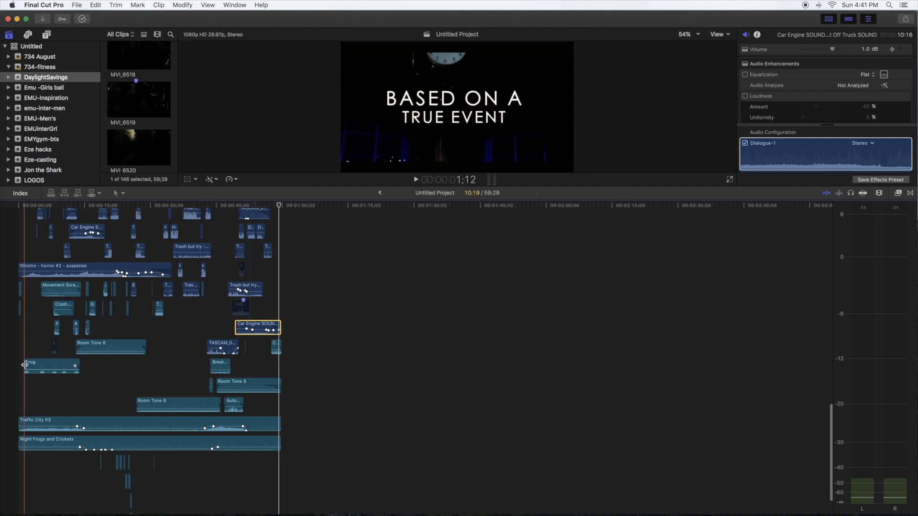
Select the Night Frogs and Crickets ambience at -22 dB and show the sound effects browser.
{"action": "left_click", "coordinate": [415, 180]}
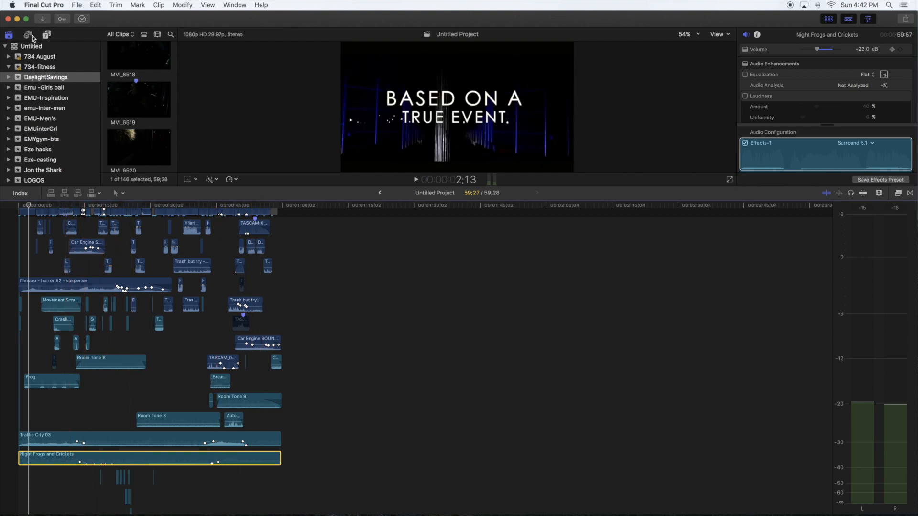
{"action": "left_click", "coordinate": [26, 34]}
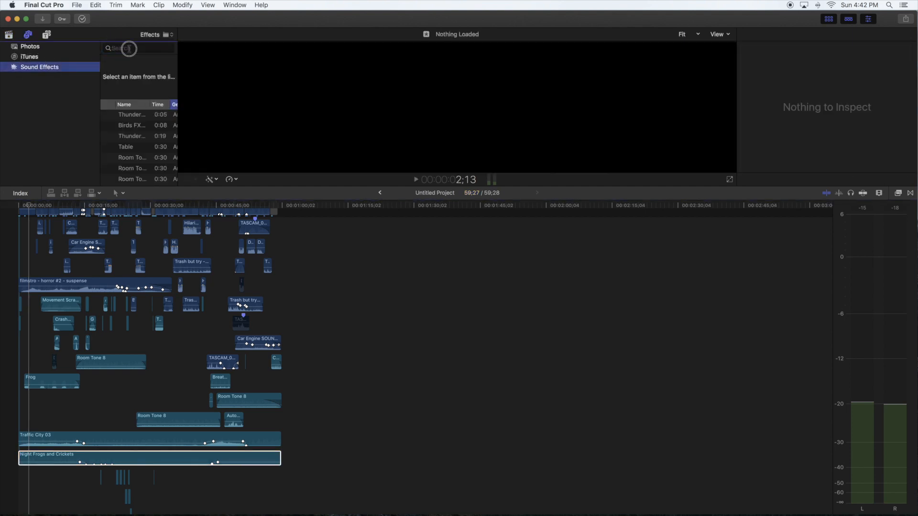
{"action": "left_click", "coordinate": [132, 116]}
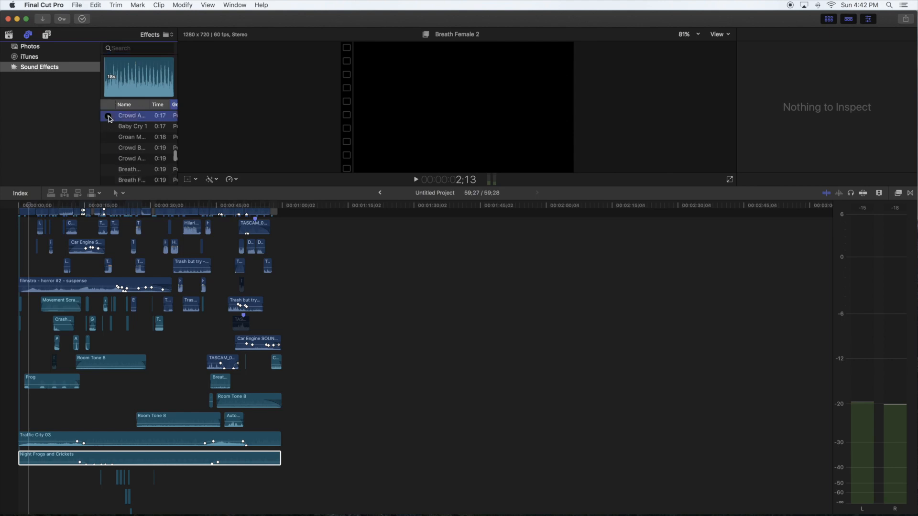
{"action": "left_click", "coordinate": [108, 115]}
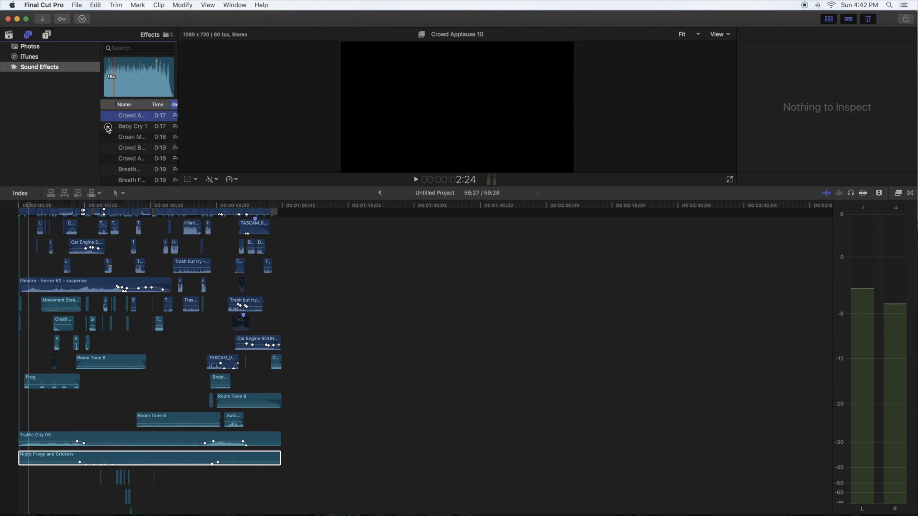
{"action": "mouse_move", "coordinate": [108, 127]}
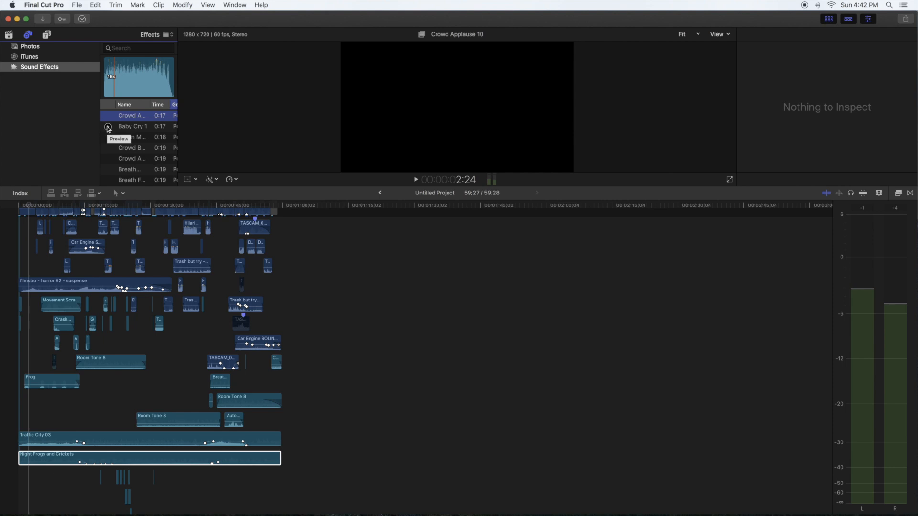
{"action": "left_click", "coordinate": [107, 126]}
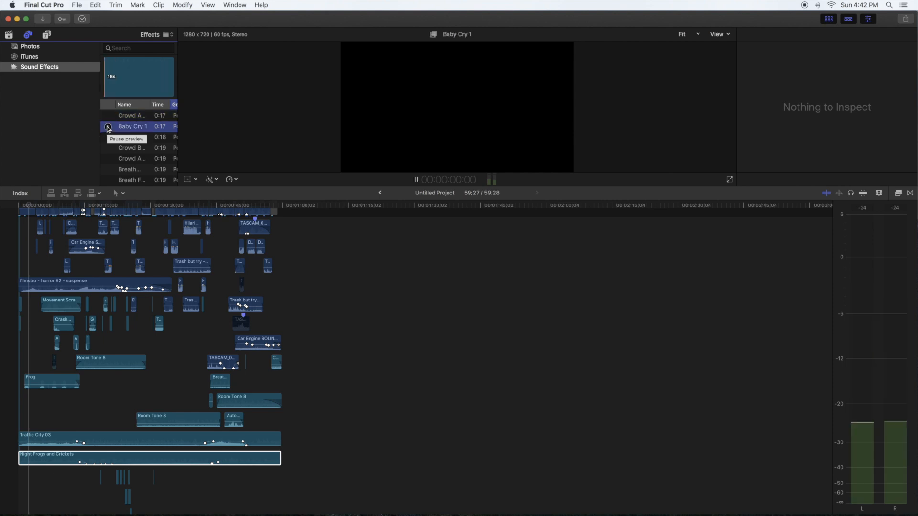
{"action": "left_click", "coordinate": [108, 126]}
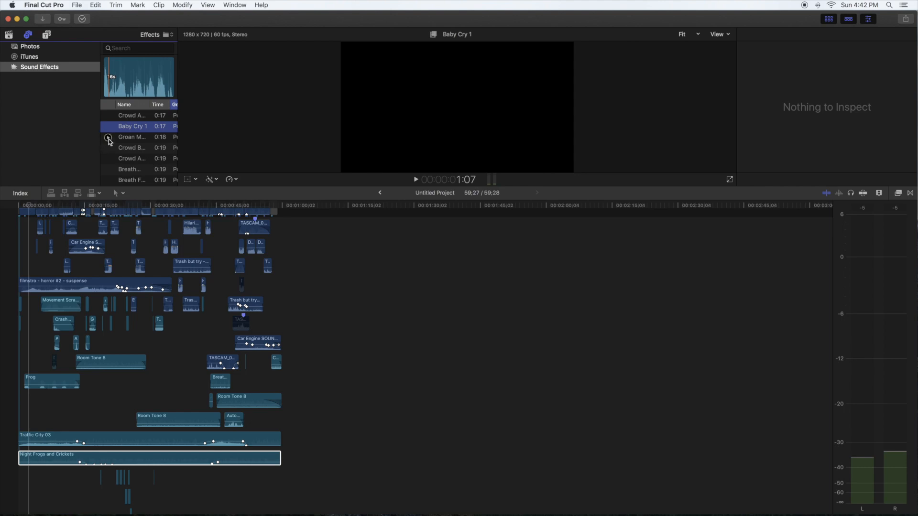
{"action": "left_click", "coordinate": [132, 137]}
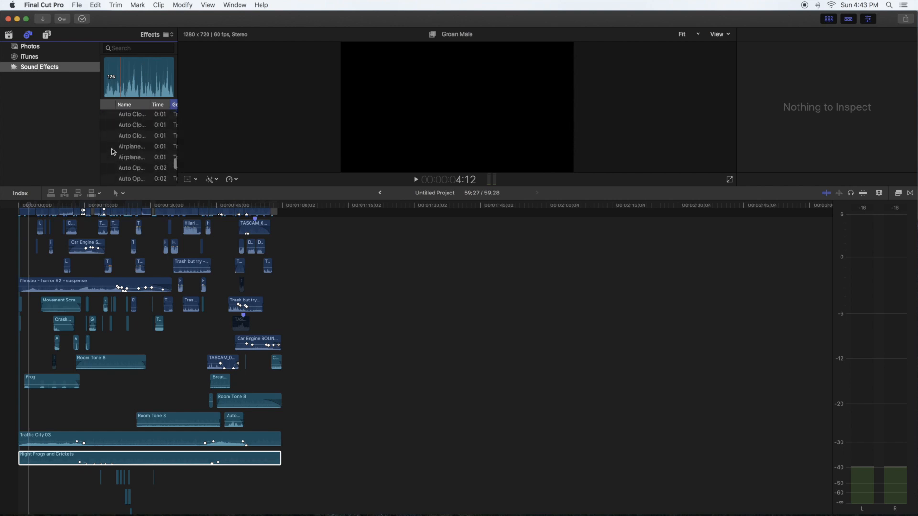
Preview the Train at Crossing, Truck Start-Stop and Airplane Jet Taxi sounds, then stop previewing.
{"action": "scroll", "scroll_direction": "down", "scroll_amount": 3}
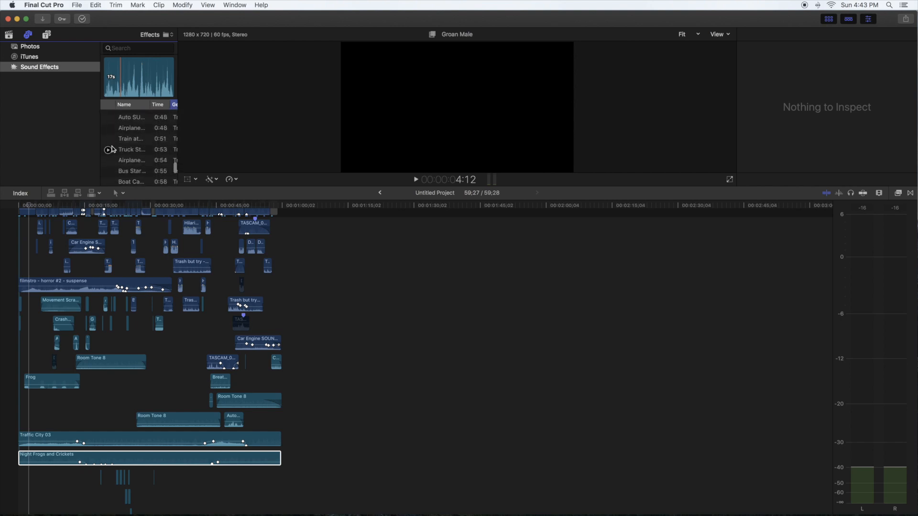
{"action": "left_click", "coordinate": [131, 138]}
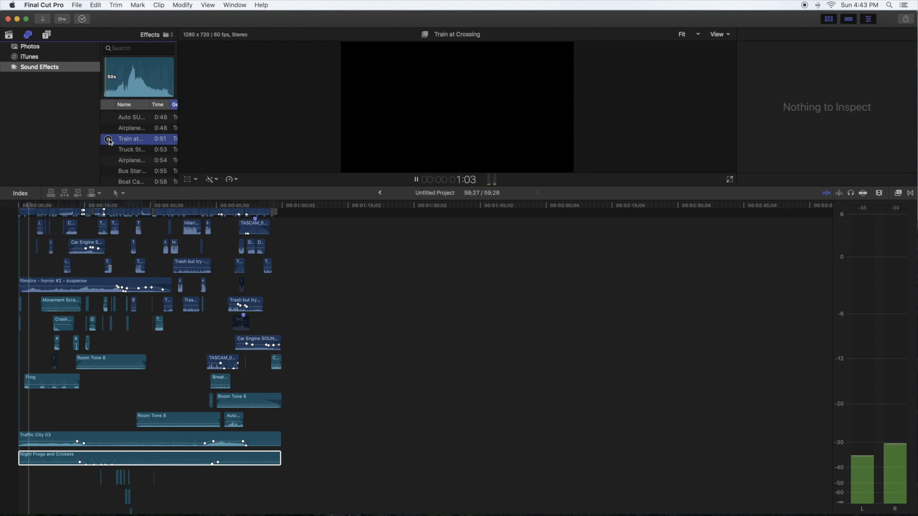
{"action": "left_click", "coordinate": [131, 149]}
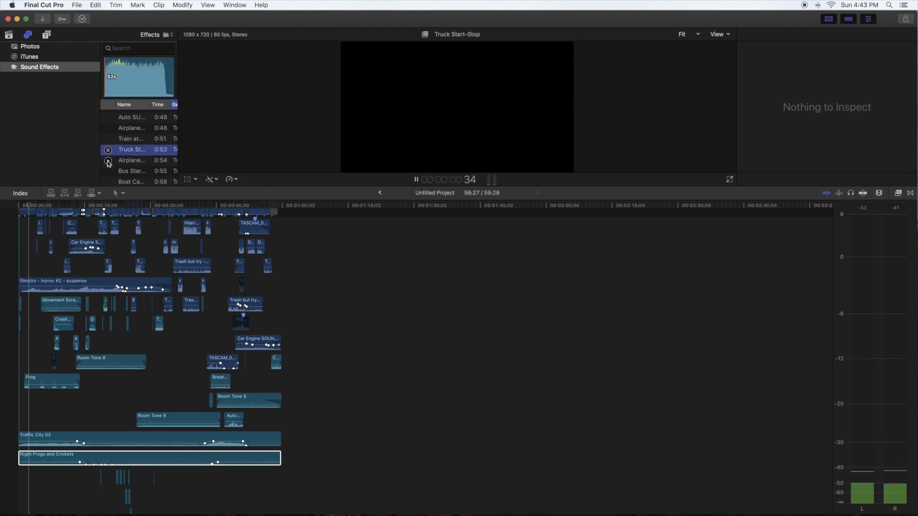
{"action": "left_click", "coordinate": [108, 161]}
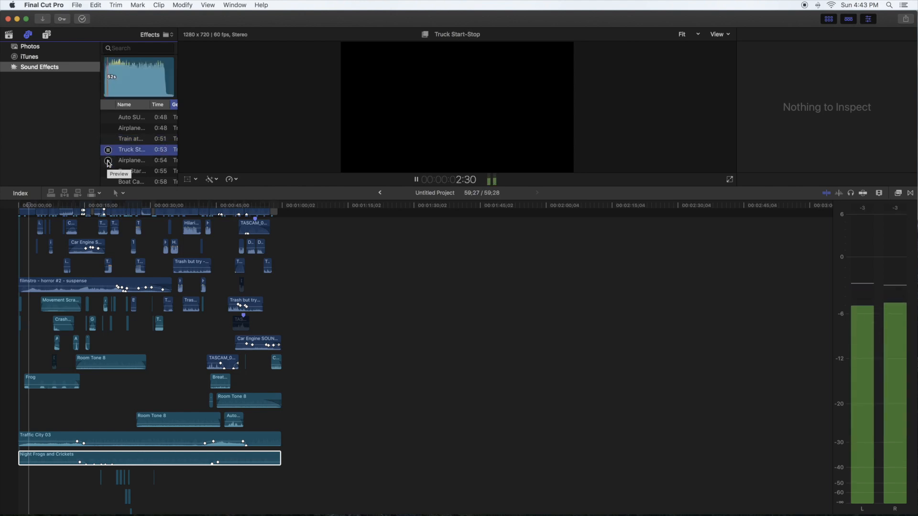
{"action": "left_click", "coordinate": [132, 160]}
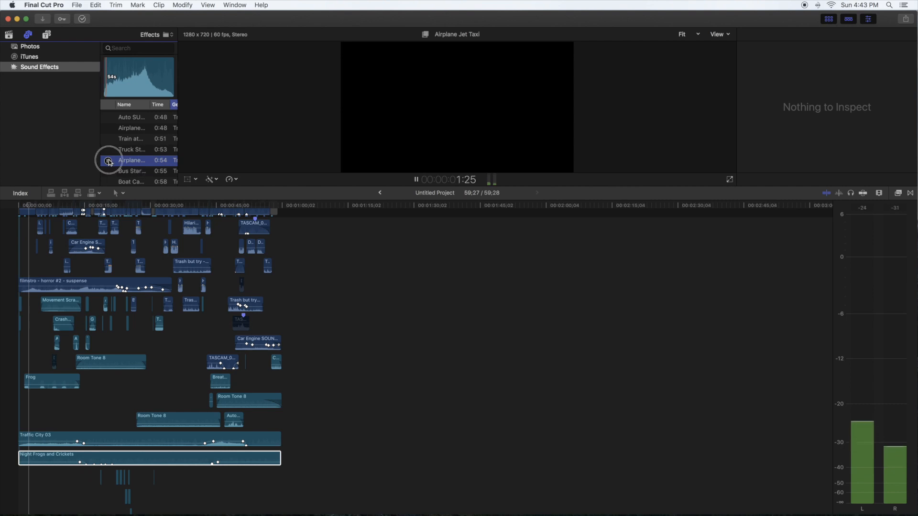
{"action": "left_click", "coordinate": [147, 459]}
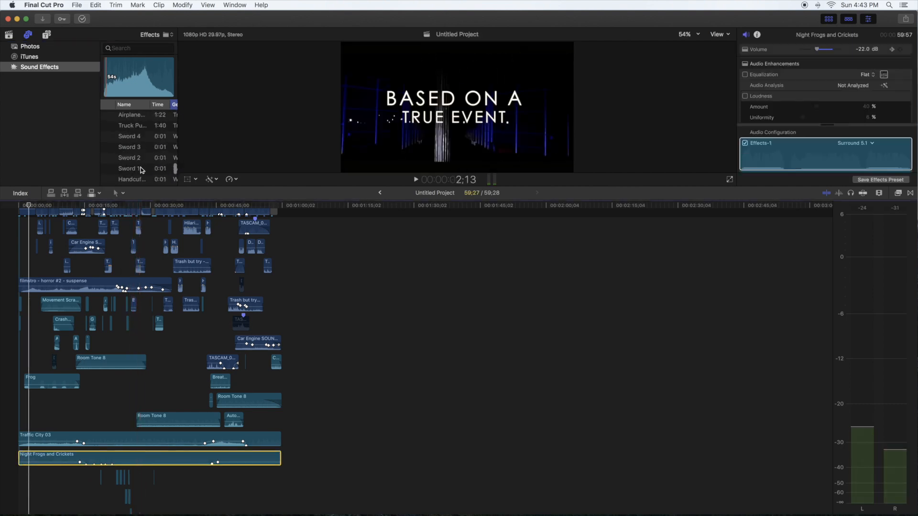
Scroll down to the primary storyline and cue the shot of the woman screaming near 48 seconds.
{"action": "scroll", "scroll_direction": "down", "scroll_amount": 3}
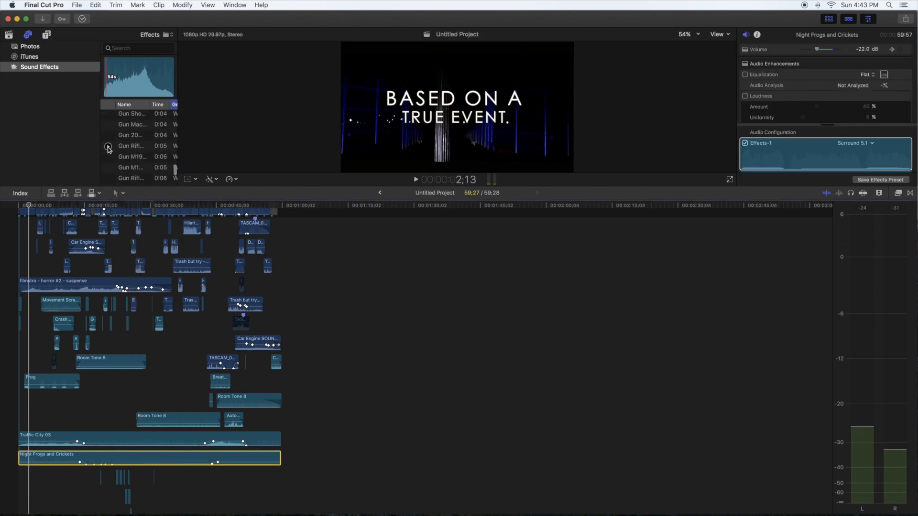
{"action": "left_click", "coordinate": [72, 463]}
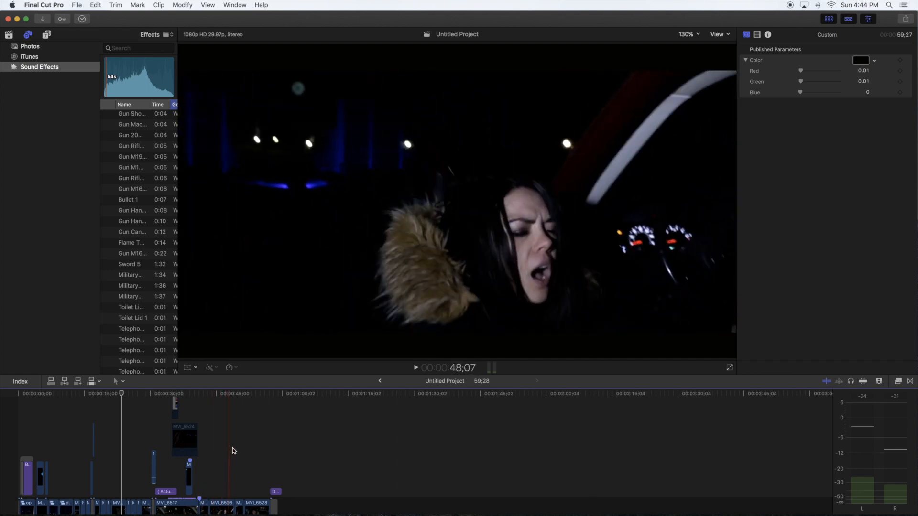
Jump the playhead back to the dark car-interior shot of the woman with the sound-effect lanes visible.
{"action": "left_click", "coordinate": [121, 394]}
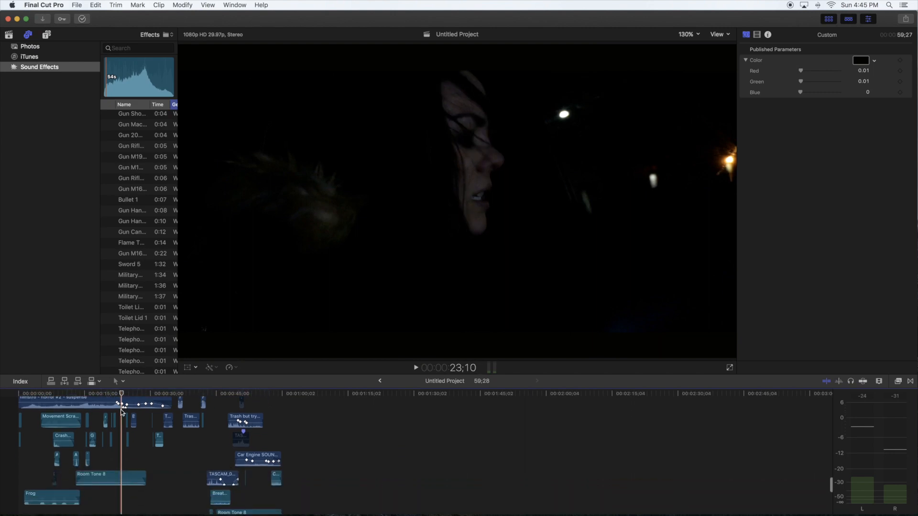
{"action": "mouse_move", "coordinate": [121, 424]}
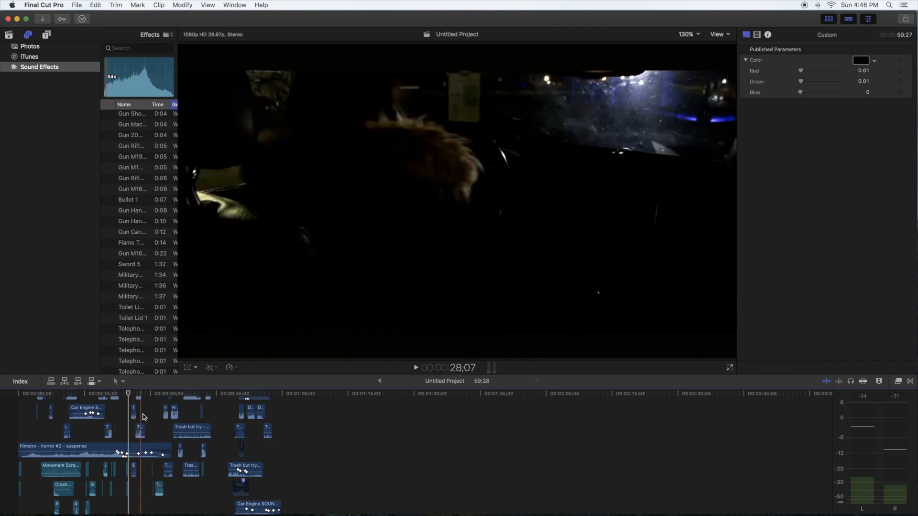
Cue the caller subtitle shot near 34 seconds, then return to the dark night profile shot near 24 seconds.
{"action": "left_click", "coordinate": [150, 393]}
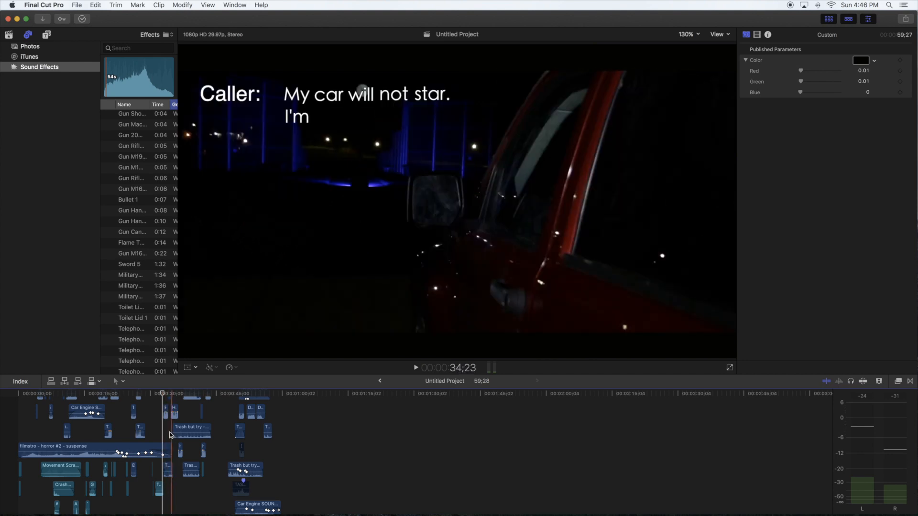
{"action": "left_click", "coordinate": [141, 421]}
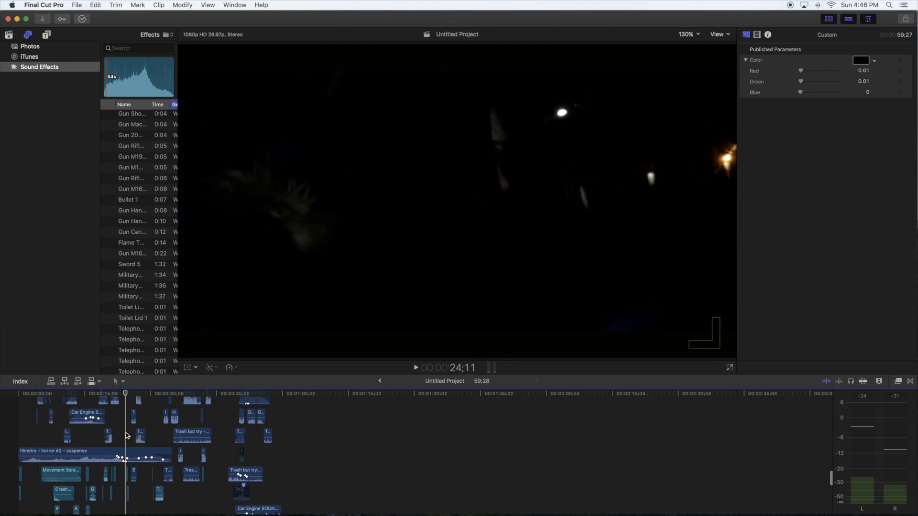
Move the playhead from the woman's profile shot to the couple driving at night around 55:23.
{"action": "left_click", "coordinate": [152, 393]}
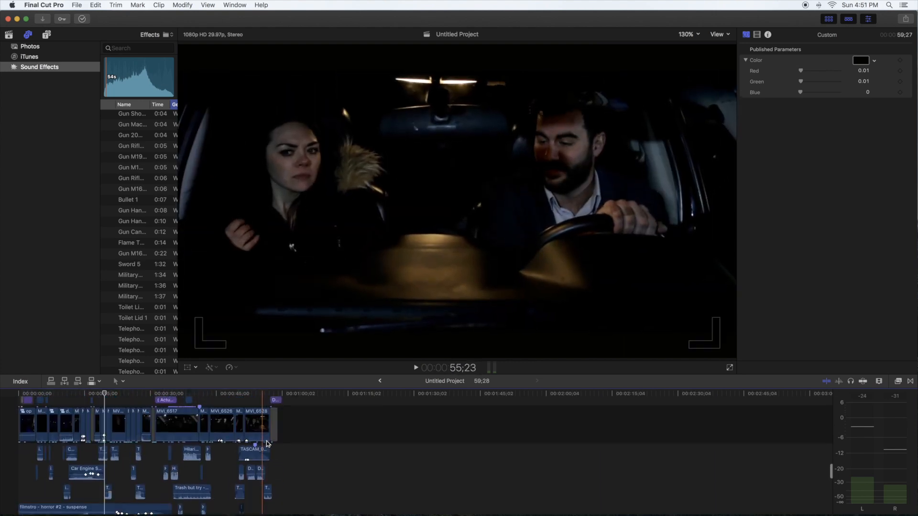
Cue the dark close-up of the woman at about 23:01, then check the system date and time.
{"action": "left_click", "coordinate": [196, 422]}
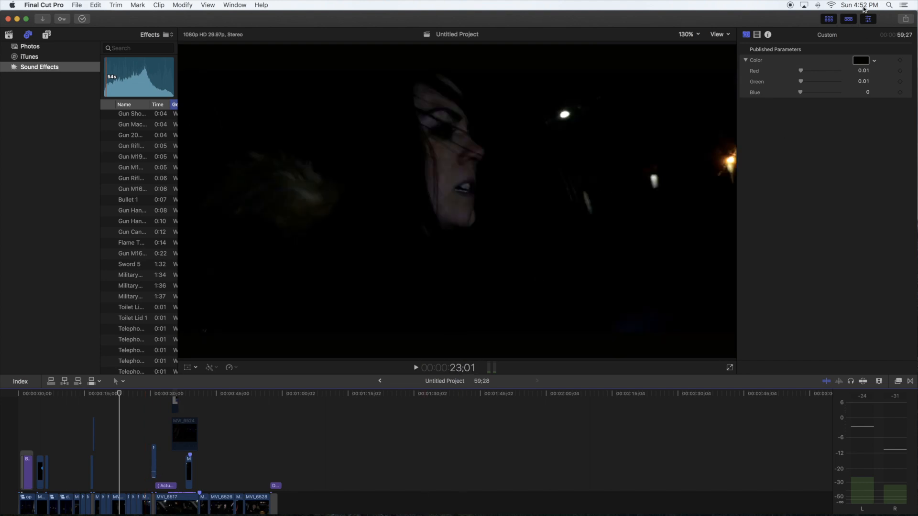
{"action": "left_click", "coordinate": [859, 6]}
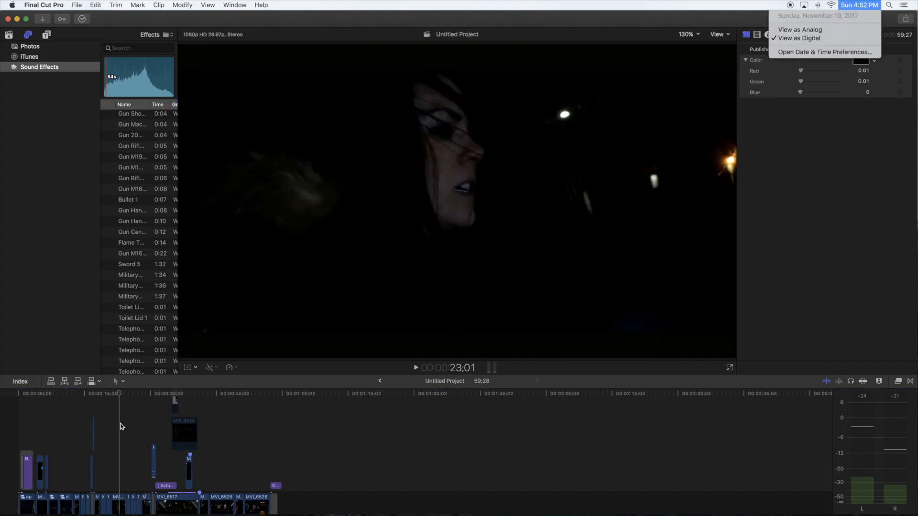